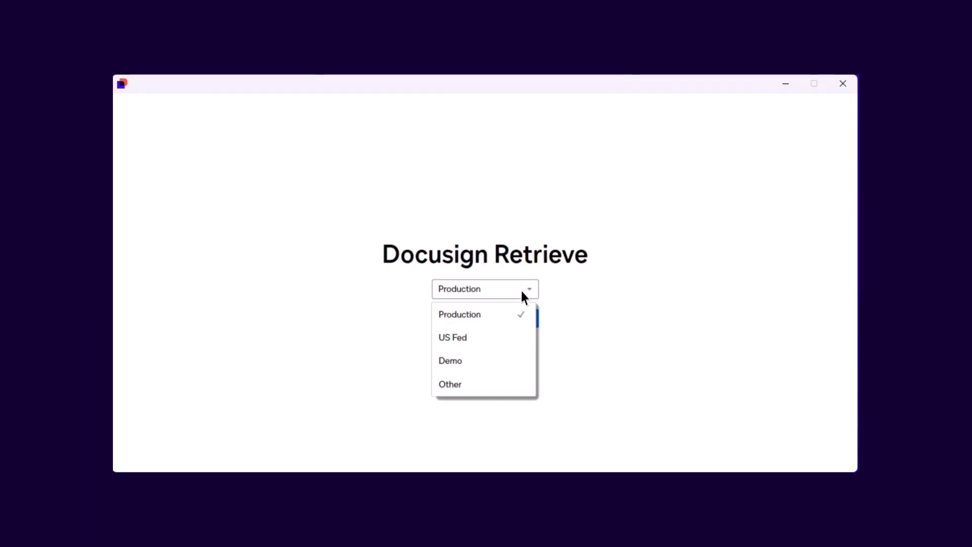
# - Sign in to the Demo environment with the saved password
pyautogui.click(450, 361)
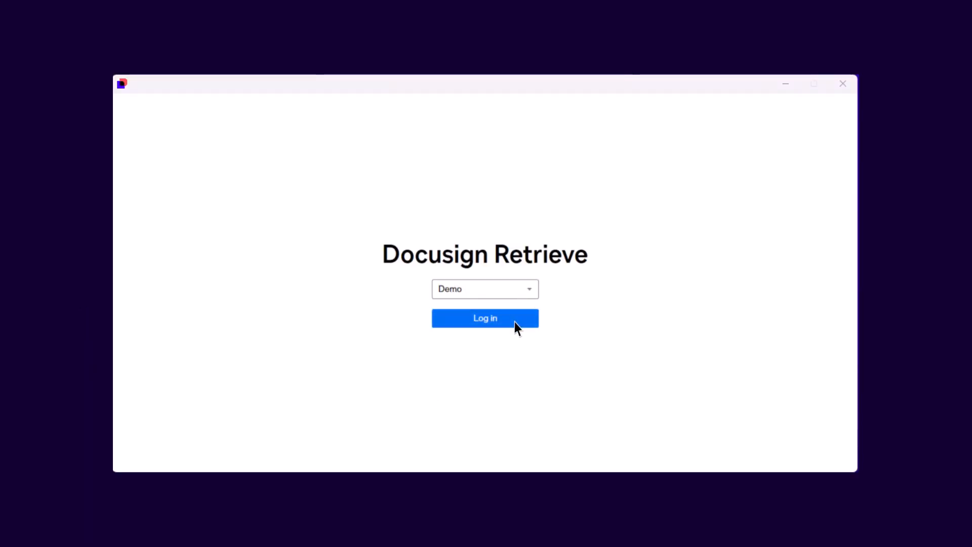
pyautogui.click(485, 316)
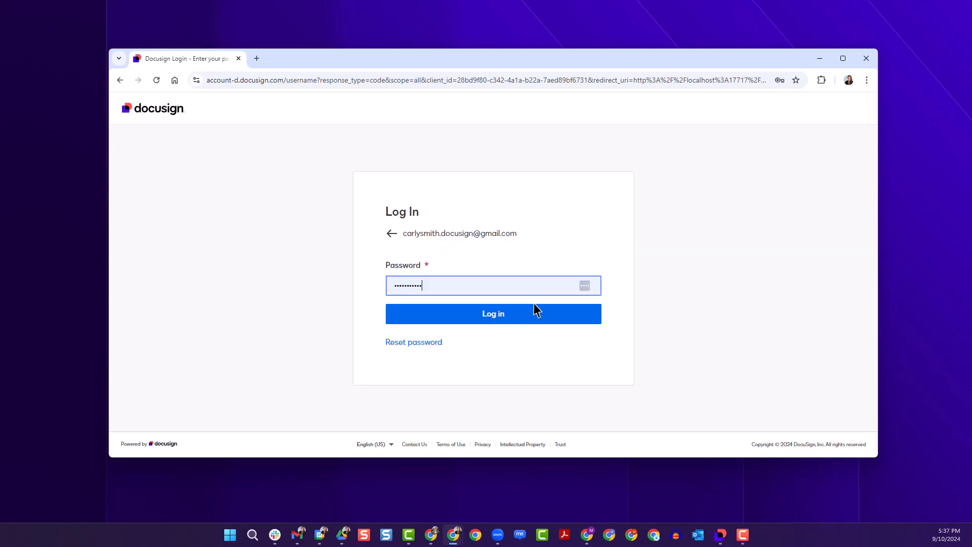
pyautogui.click(492, 312)
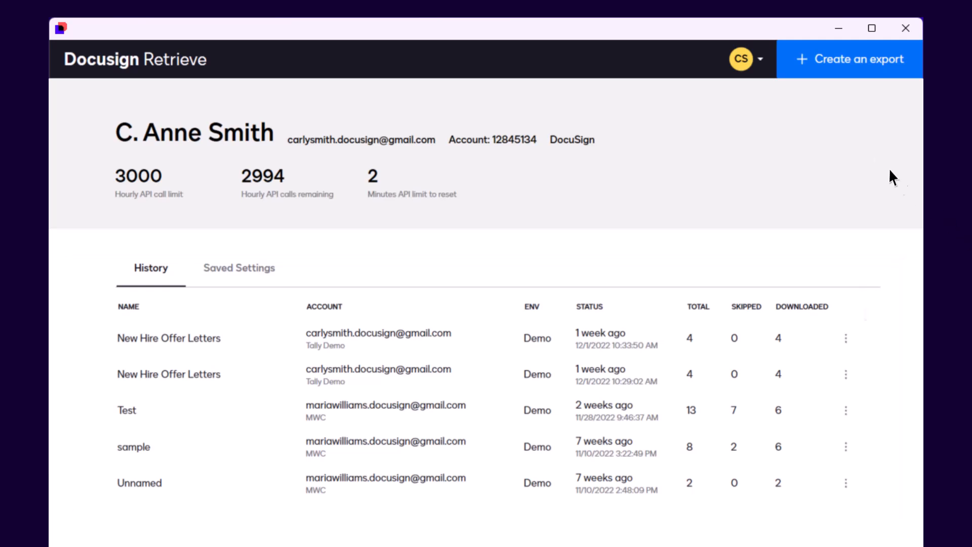
# - Switch the active account from DocuSign to Tally Demo via the profile menu
pyautogui.click(741, 58)
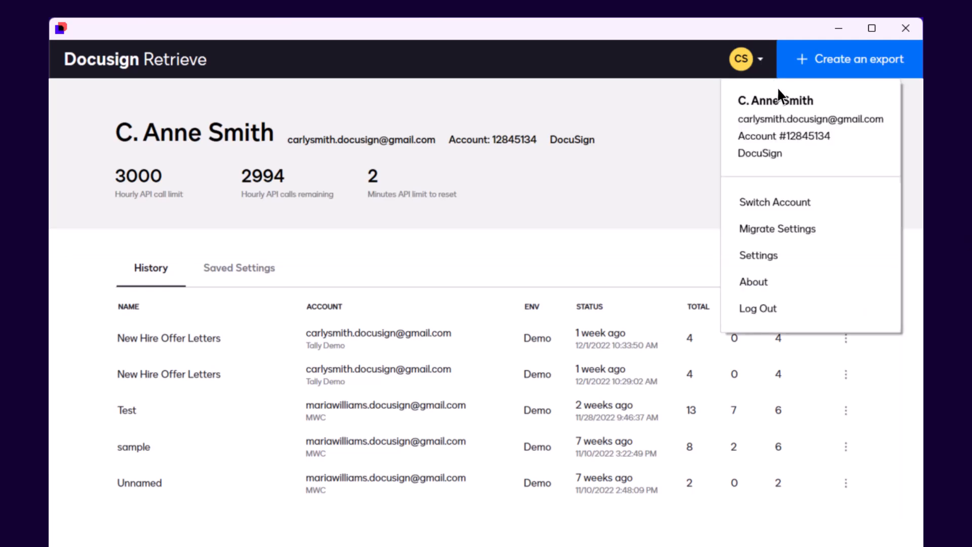
pyautogui.click(774, 201)
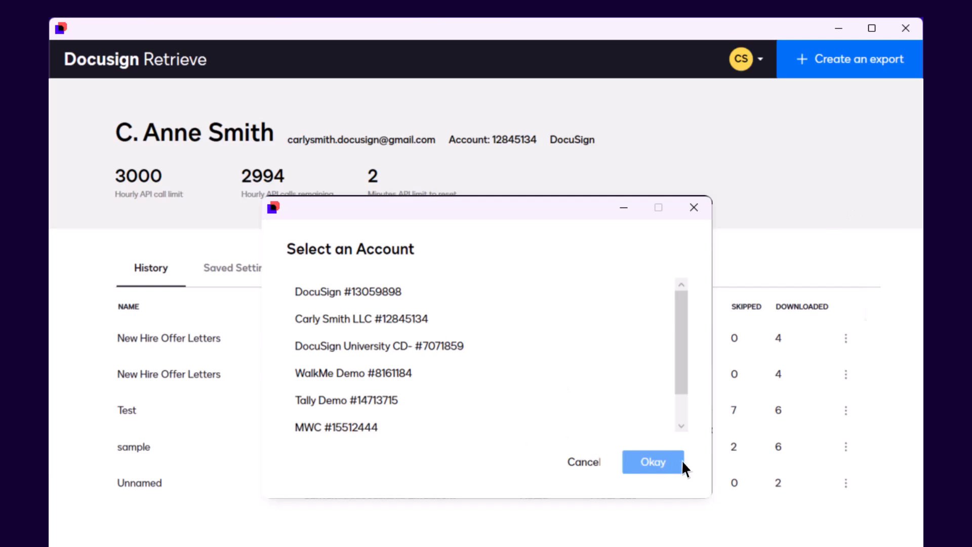
pyautogui.click(652, 462)
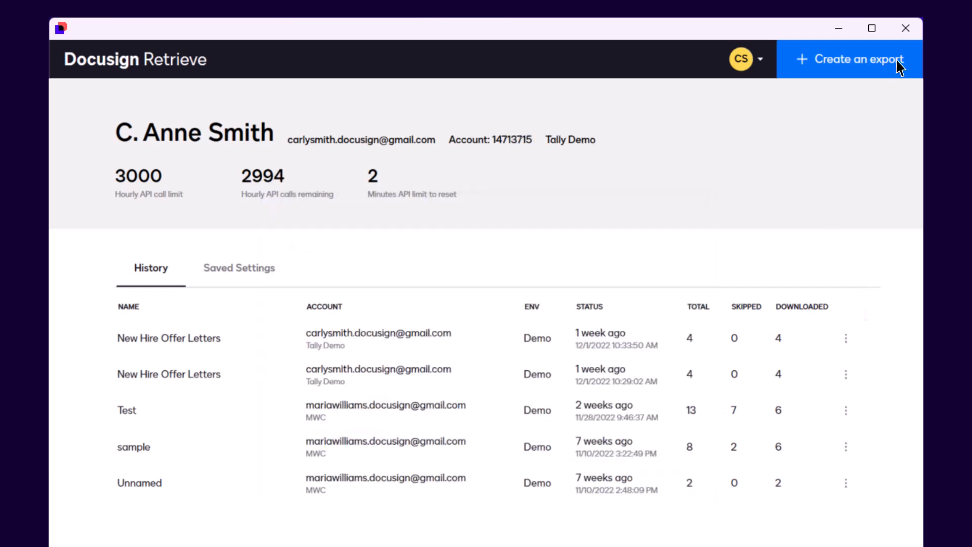
# - Start a new export keeping both envelopes and PowerForms included
pyautogui.click(847, 59)
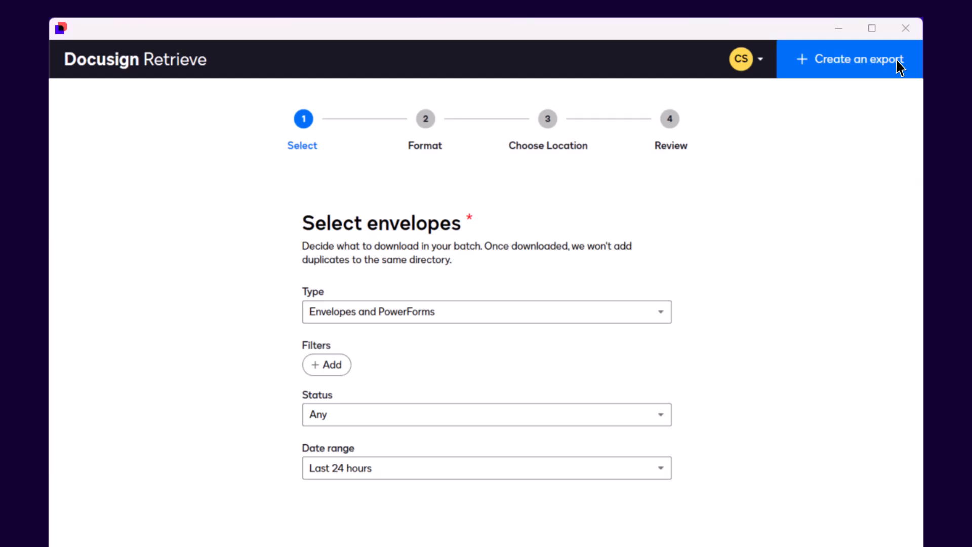
pyautogui.click(858, 59)
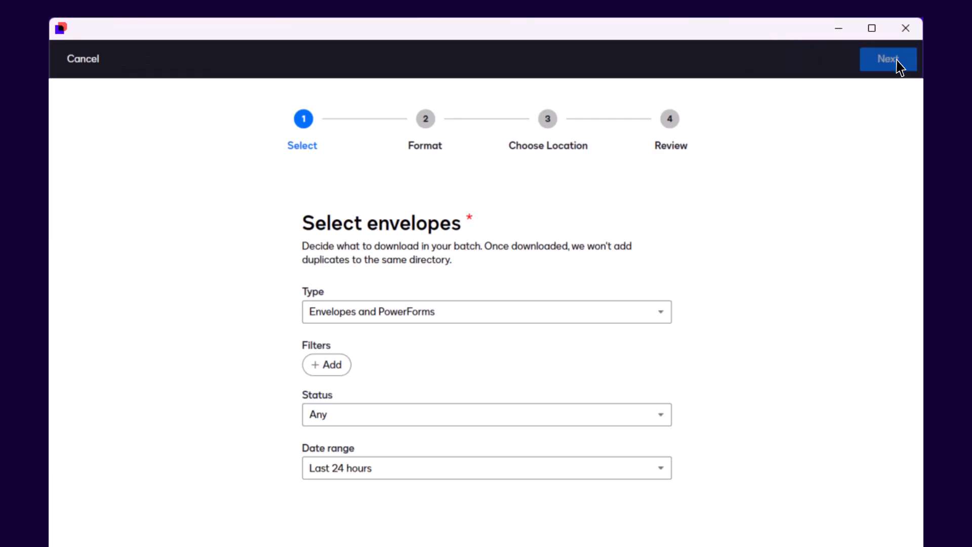
pyautogui.moveTo(734, 243)
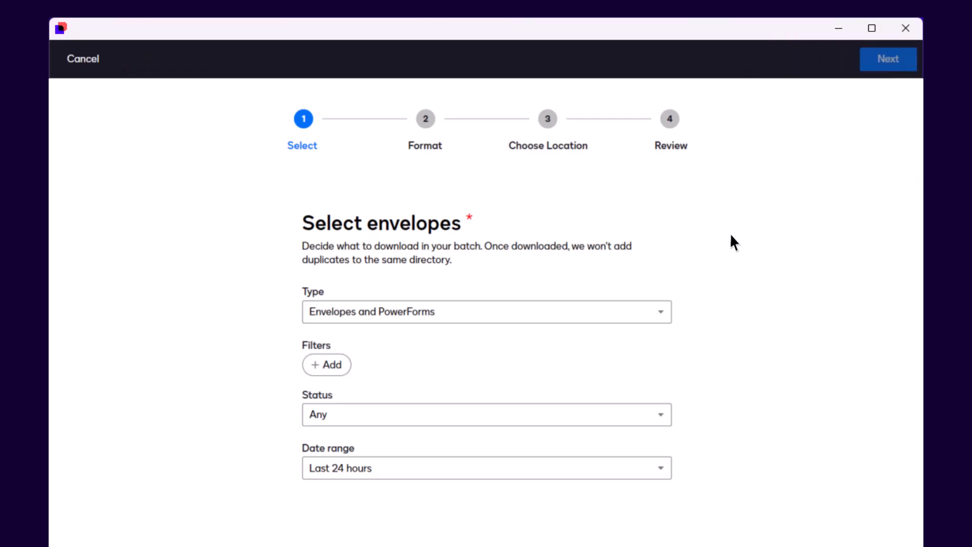
pyautogui.click(487, 311)
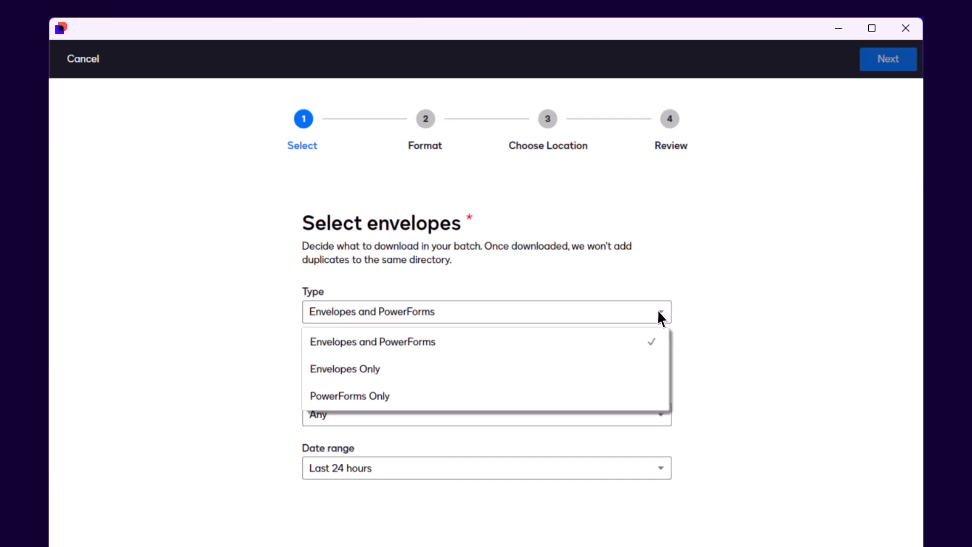
pyautogui.click(327, 365)
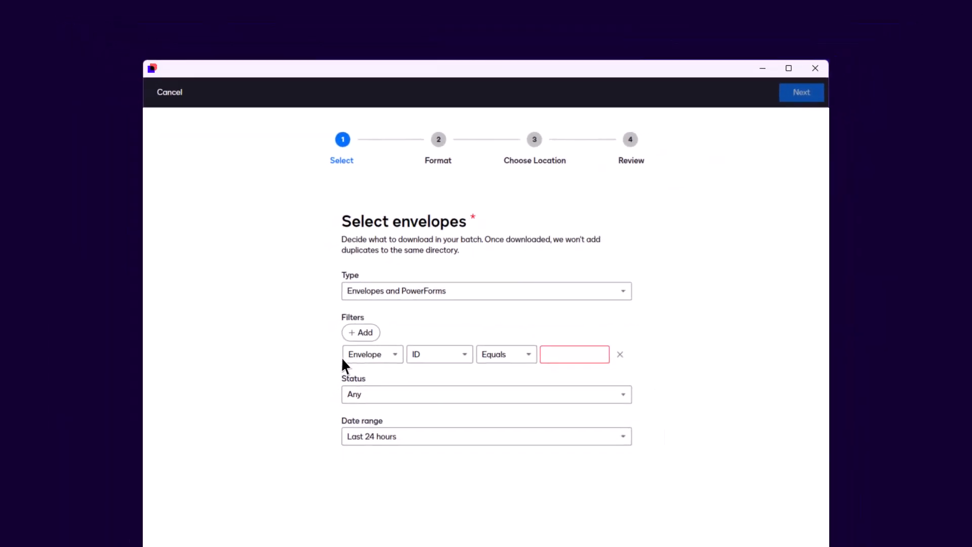
# - Filter by Template equals New Hire Offer Letter, Status Completed, Date range Last 7 days
pyautogui.click(372, 355)
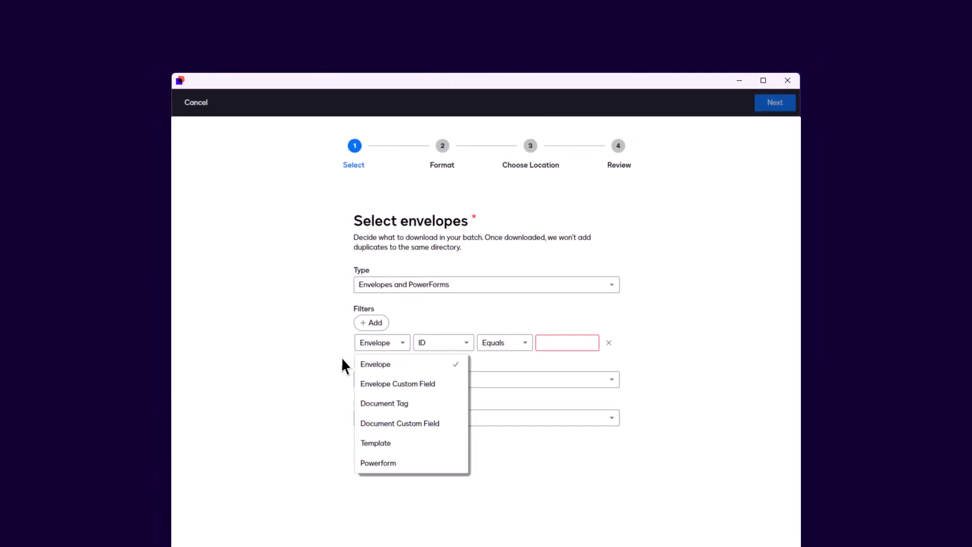
pyautogui.click(375, 442)
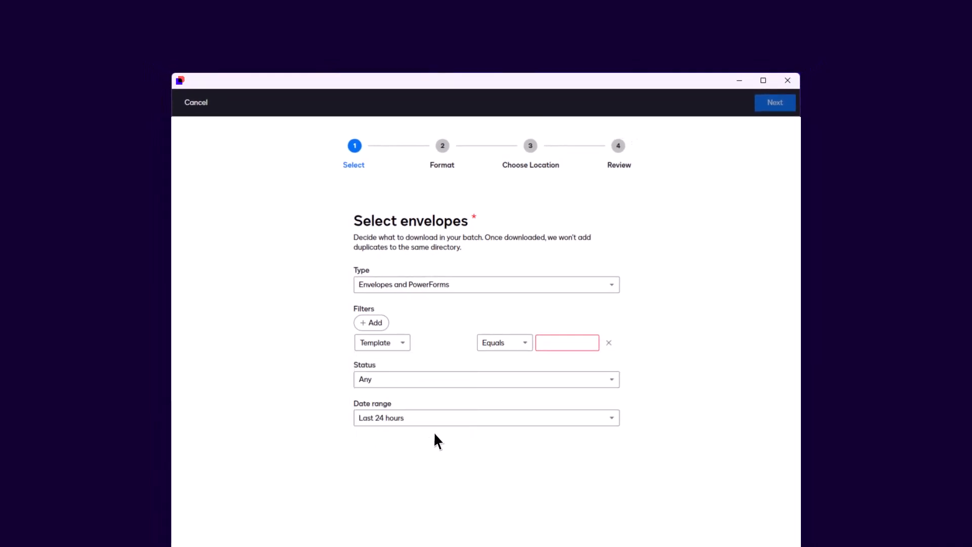
pyautogui.write('New Hire')
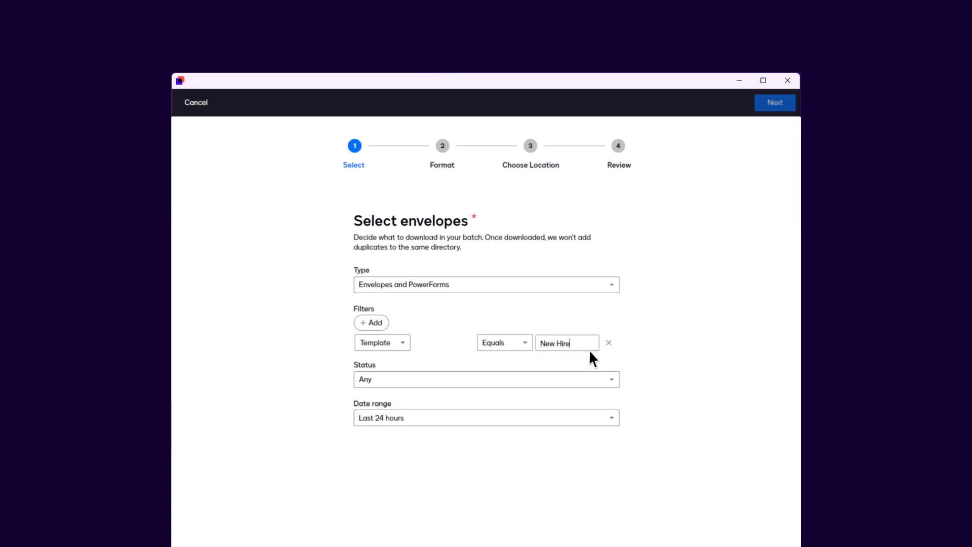
pyautogui.write('Hire Offer Letter')
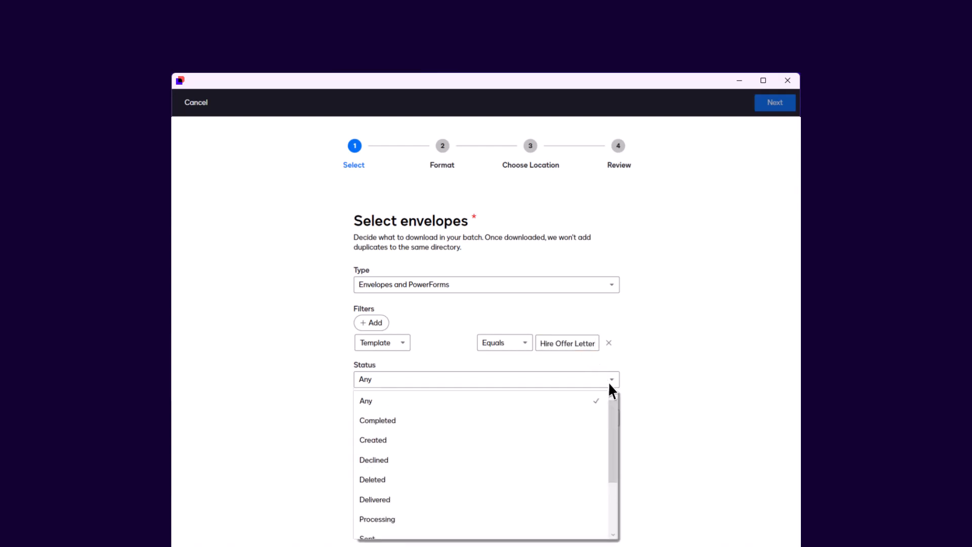
pyautogui.click(377, 419)
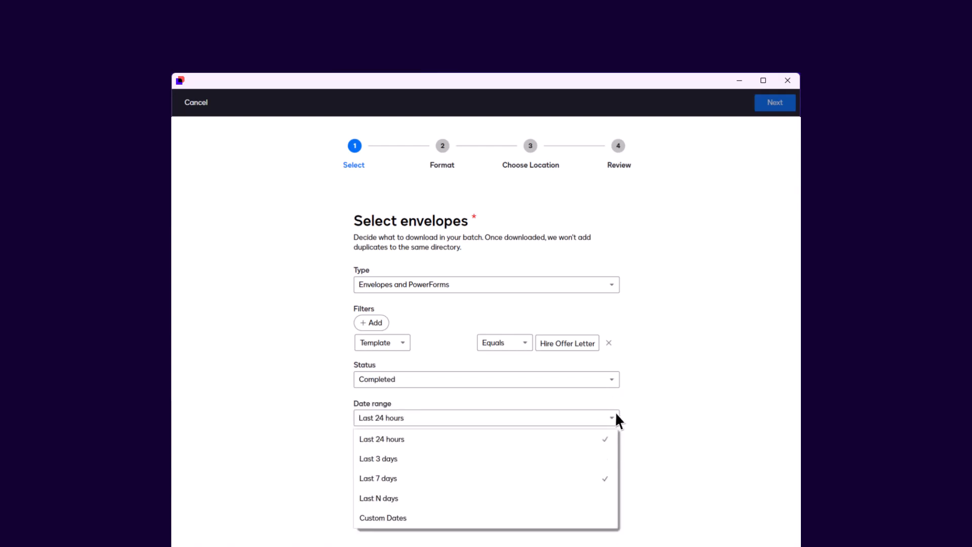
pyautogui.click(775, 102)
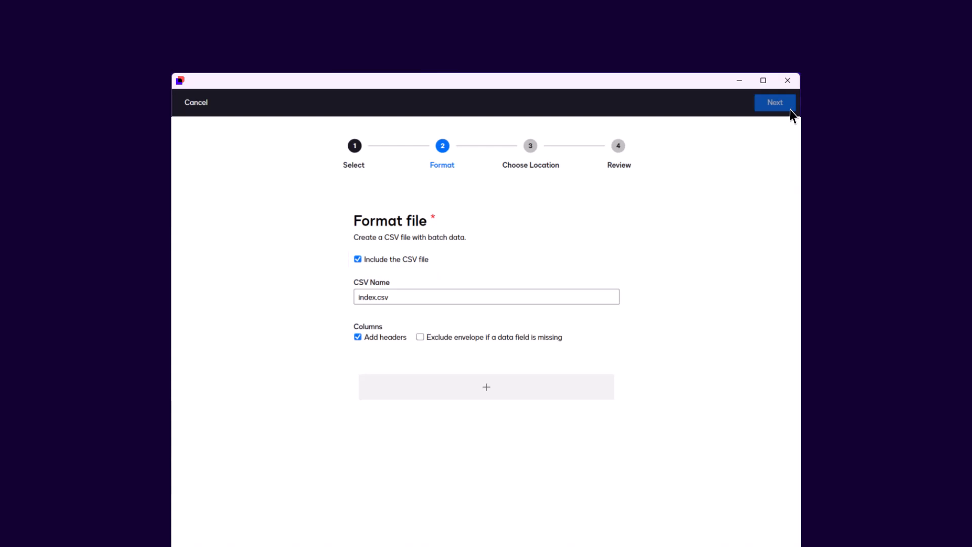
pyautogui.moveTo(779, 129)
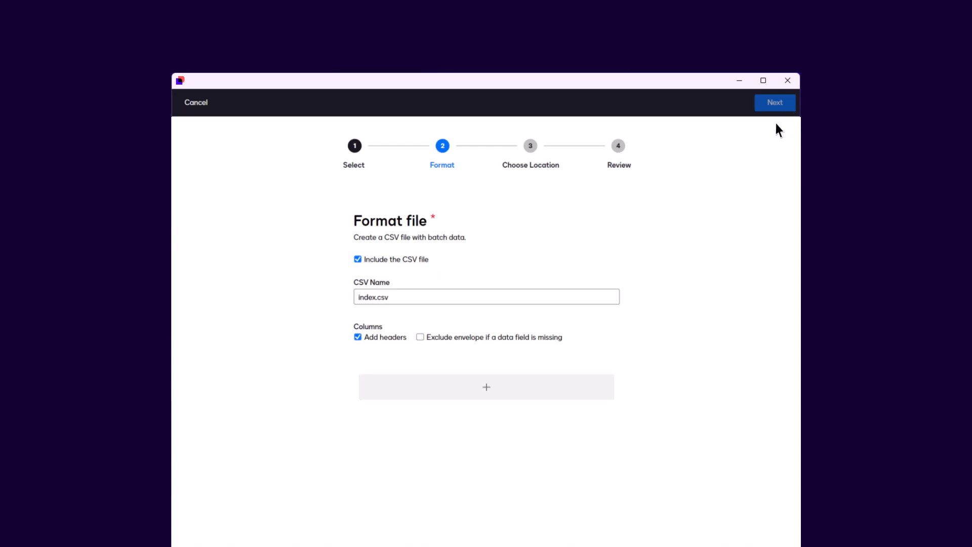
# - Add envelope, recipient and a custom offer-letter document tag as CSV columns, then continue
pyautogui.click(486, 385)
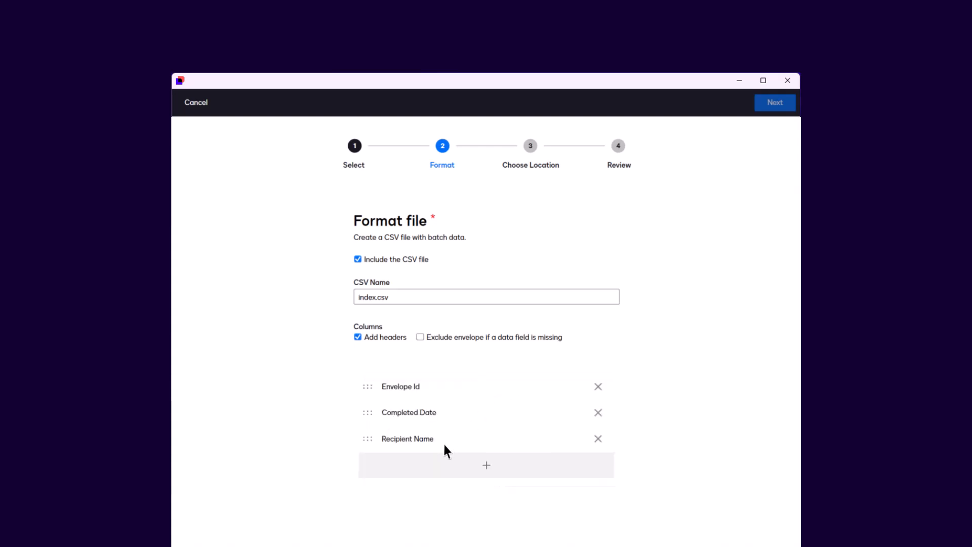
pyautogui.click(485, 464)
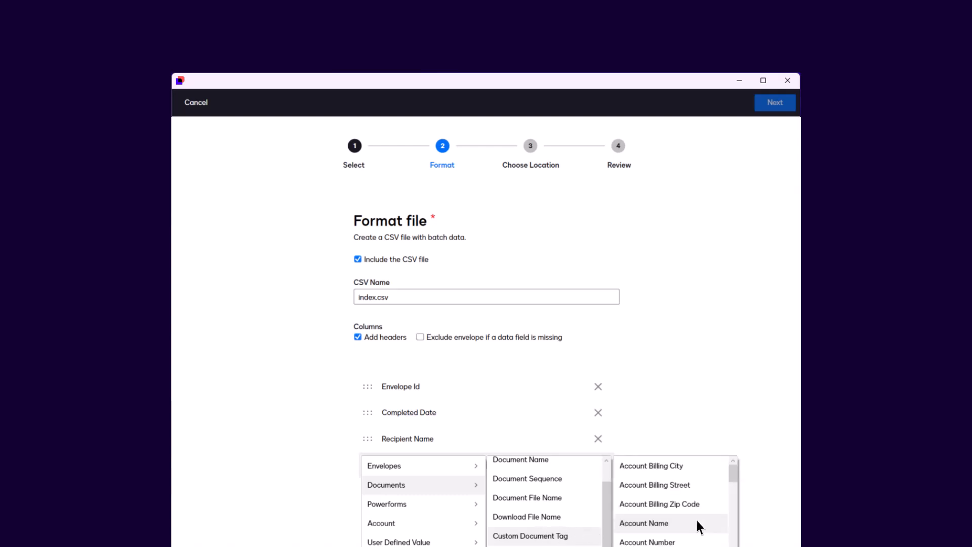
pyautogui.scroll(-3)
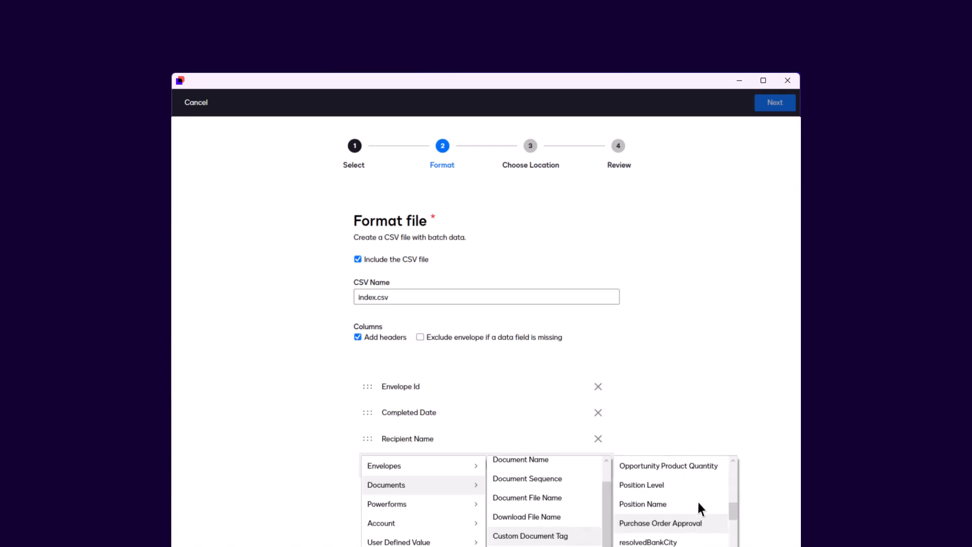
pyautogui.click(643, 503)
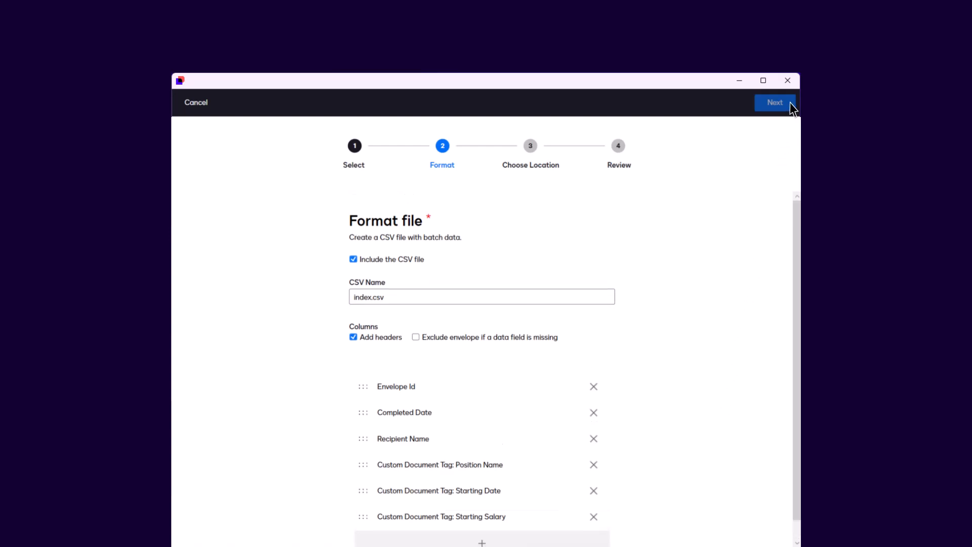
pyautogui.click(774, 102)
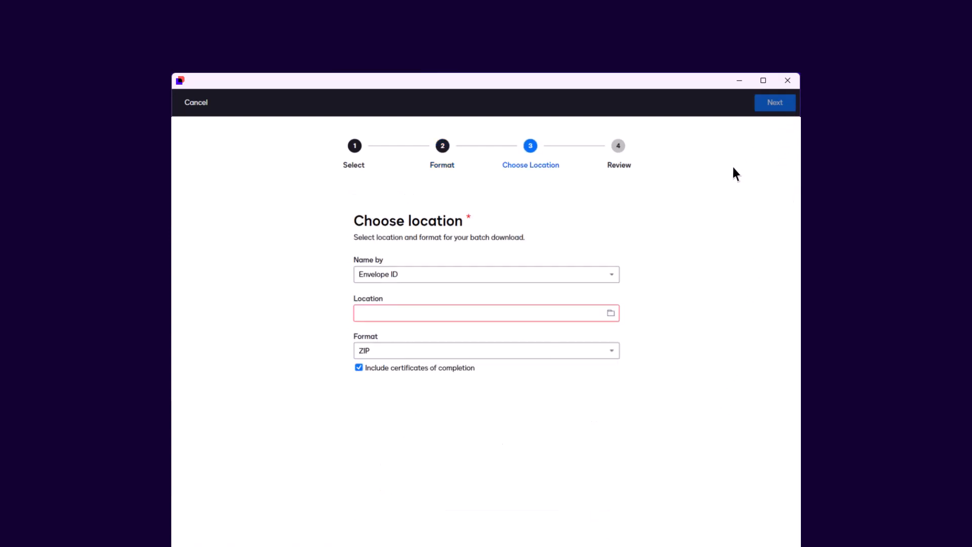
pyautogui.moveTo(603, 319)
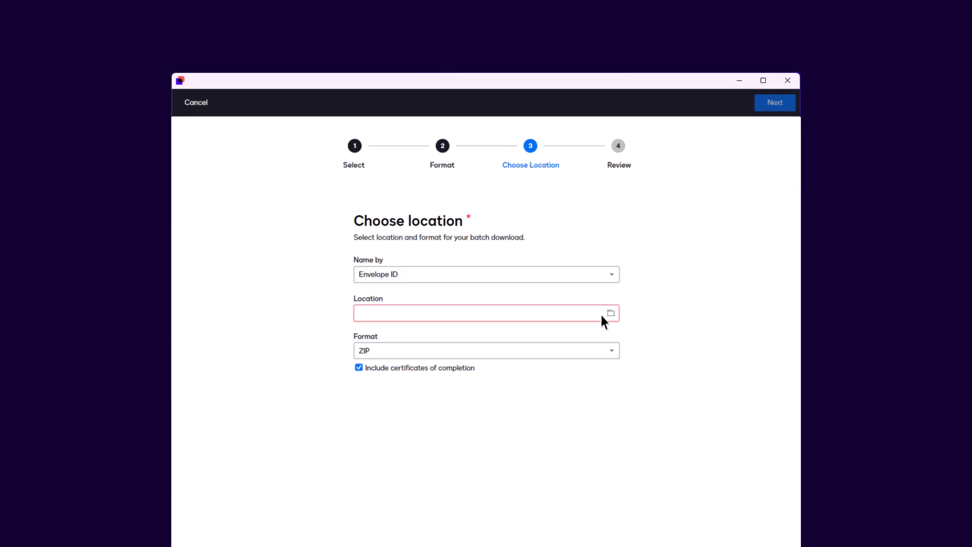
# - Save downloads to the Retrieve Downloads folder as ZIP with certificates and continue to review
pyautogui.click(609, 313)
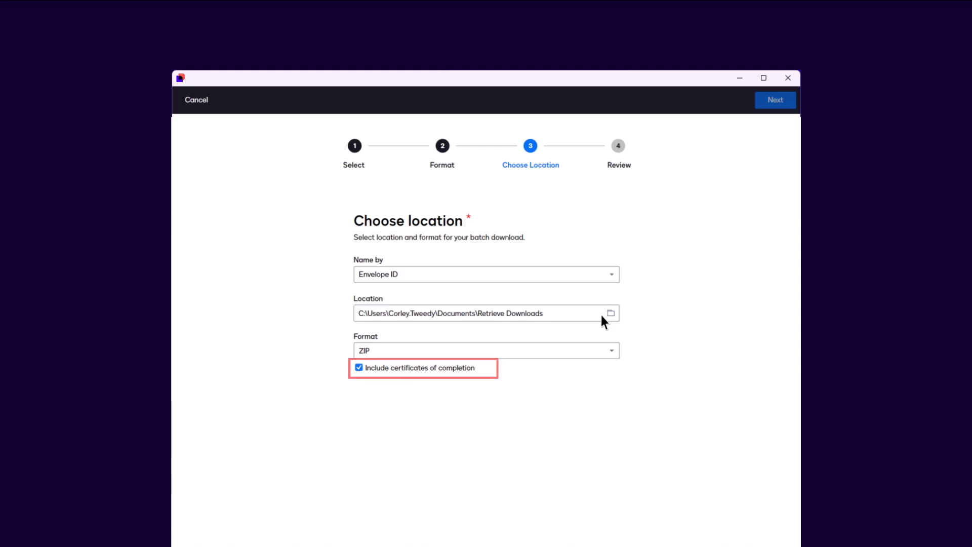
pyautogui.click(609, 350)
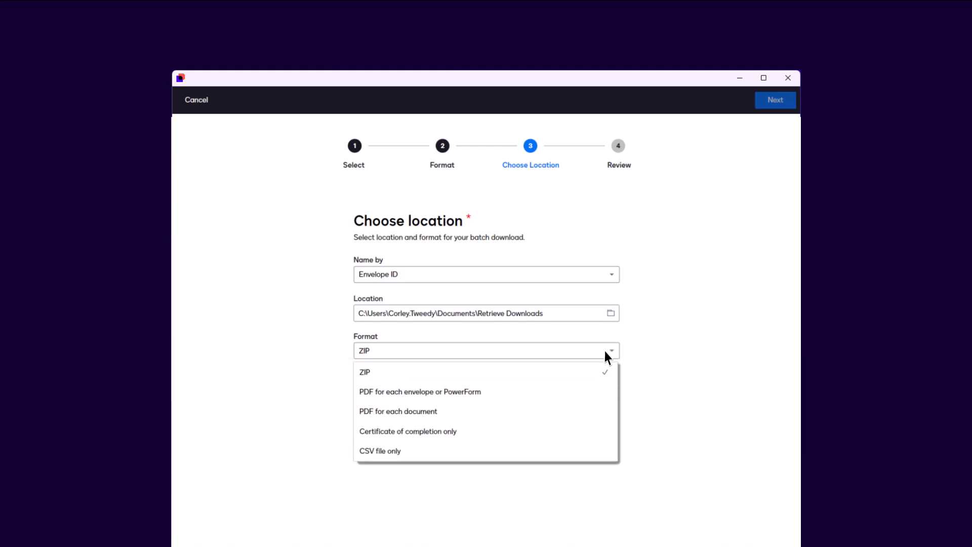
pyautogui.click(774, 100)
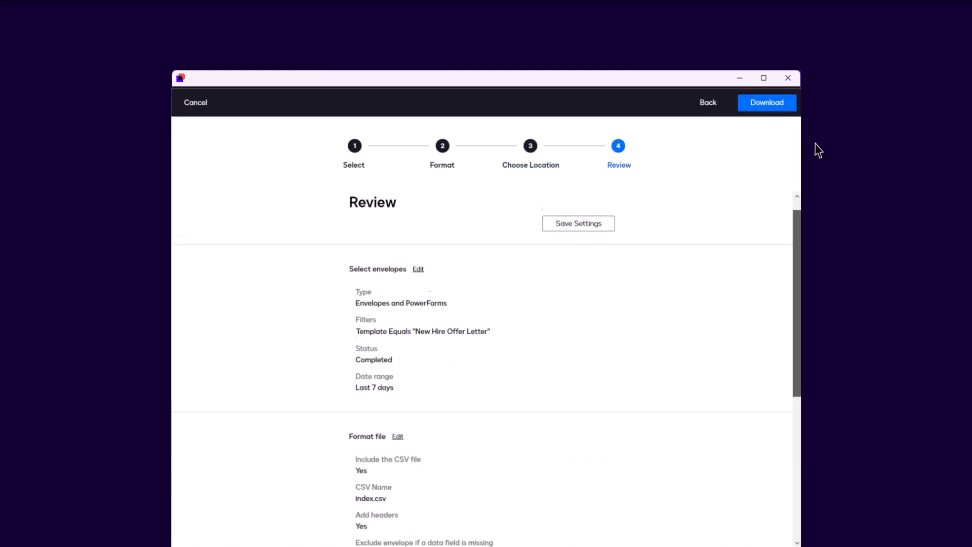
# - Save the export setting under the name 'Current Offer Letters'
pyautogui.scroll(-3)
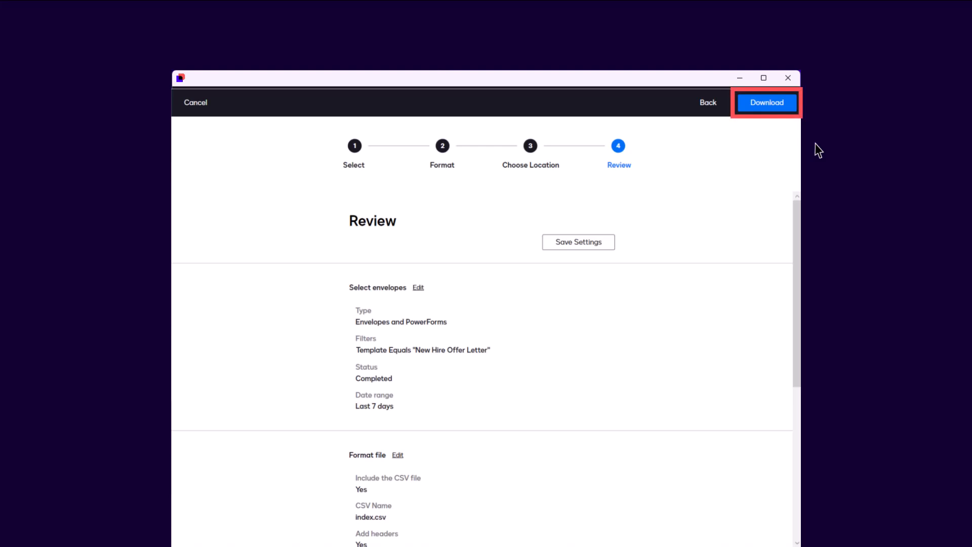
pyautogui.moveTo(609, 248)
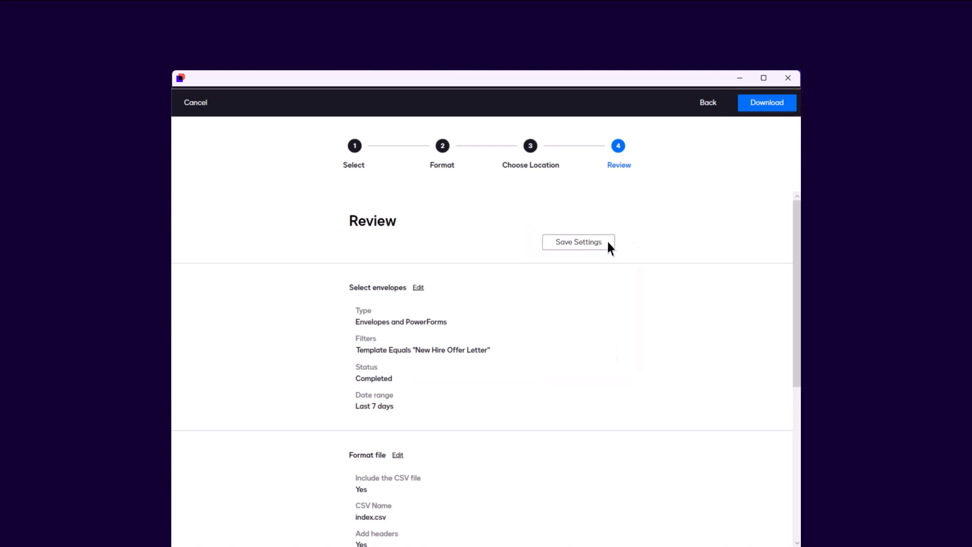
pyautogui.click(578, 242)
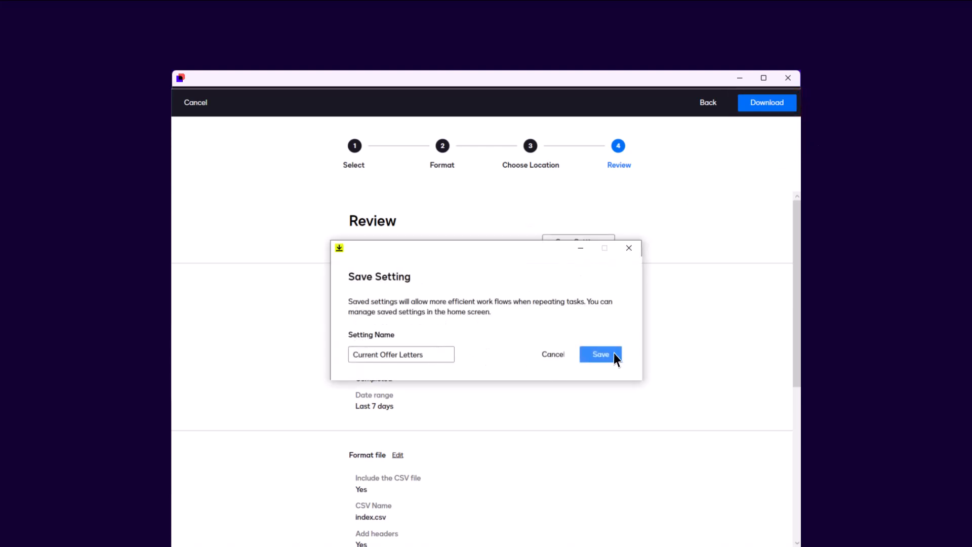
pyautogui.click(599, 355)
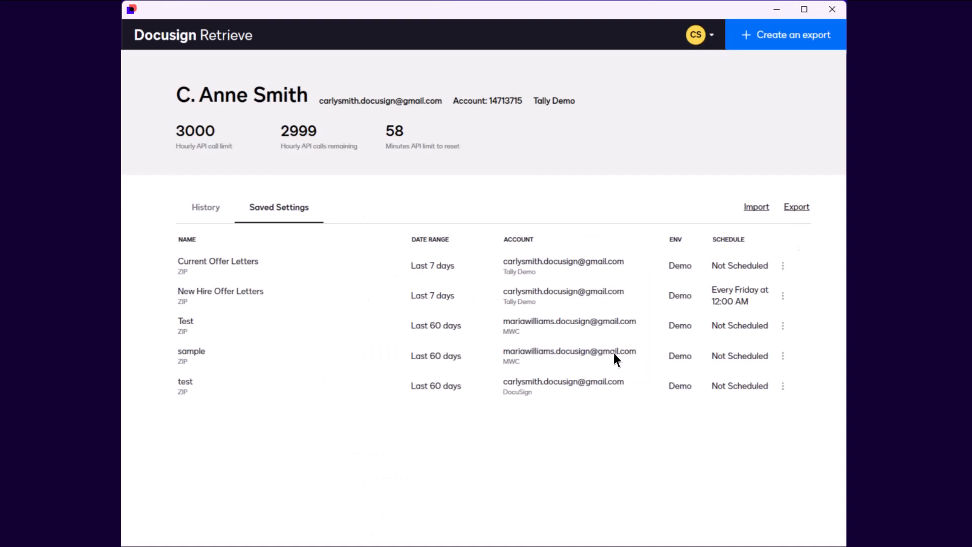
pyautogui.moveTo(642, 346)
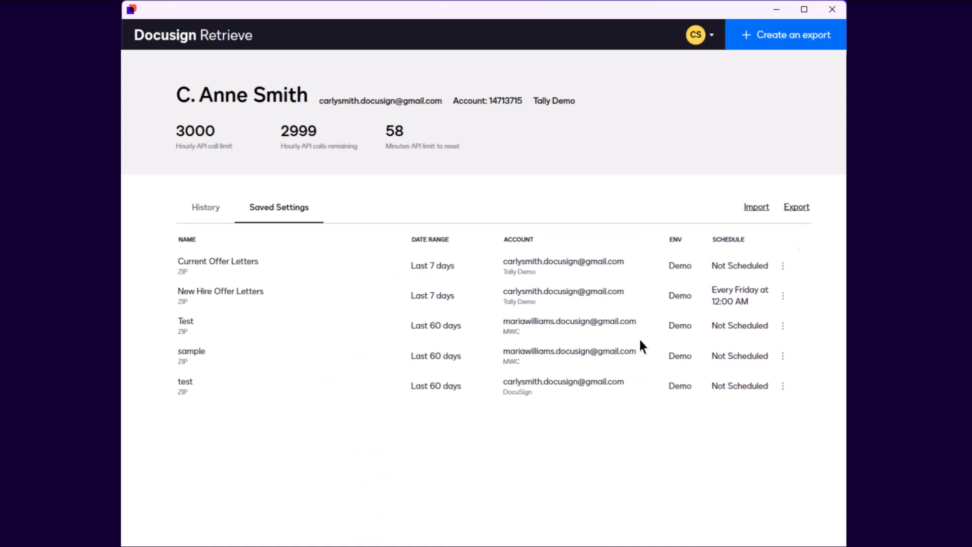
# - Run Current Offer Letters now, downloading 4 envelopes and 8 documents
pyautogui.click(783, 265)
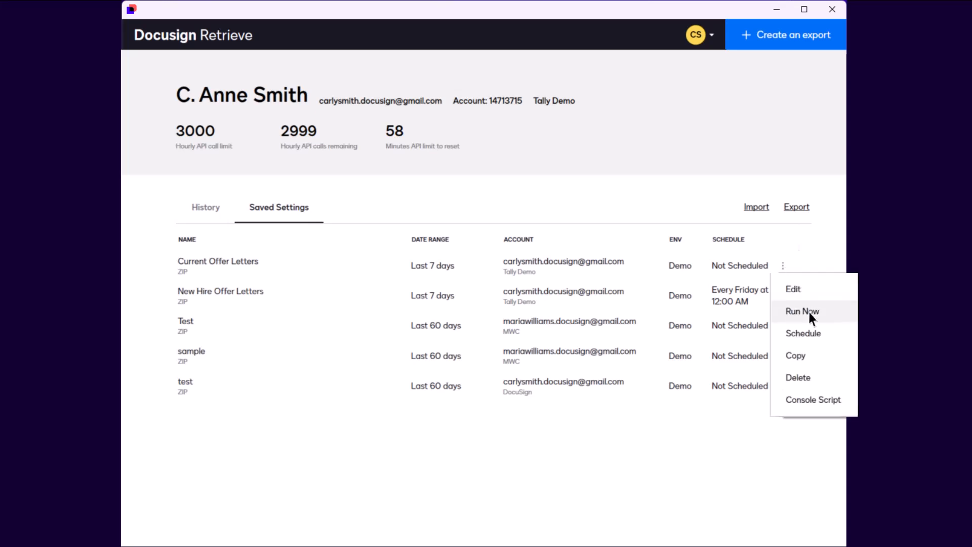
pyautogui.click(801, 311)
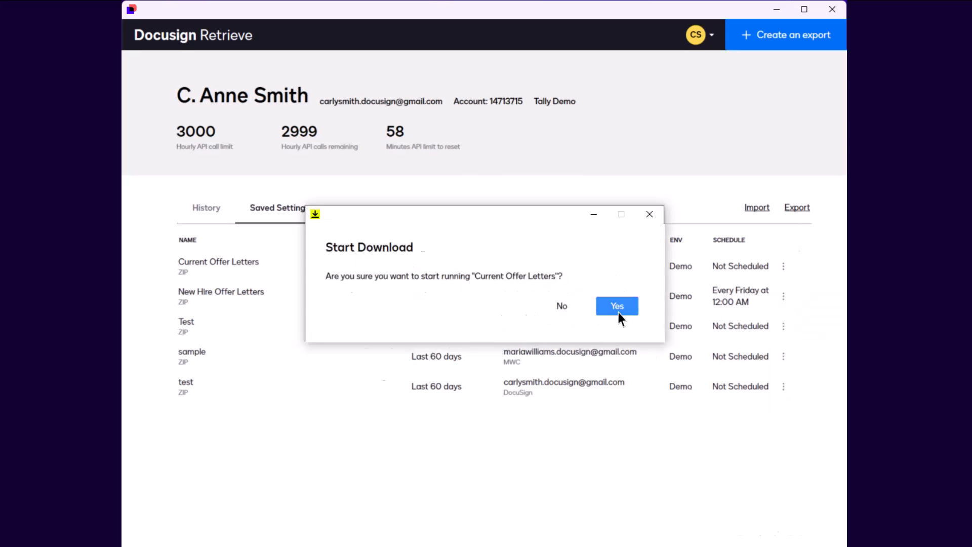
pyautogui.click(617, 306)
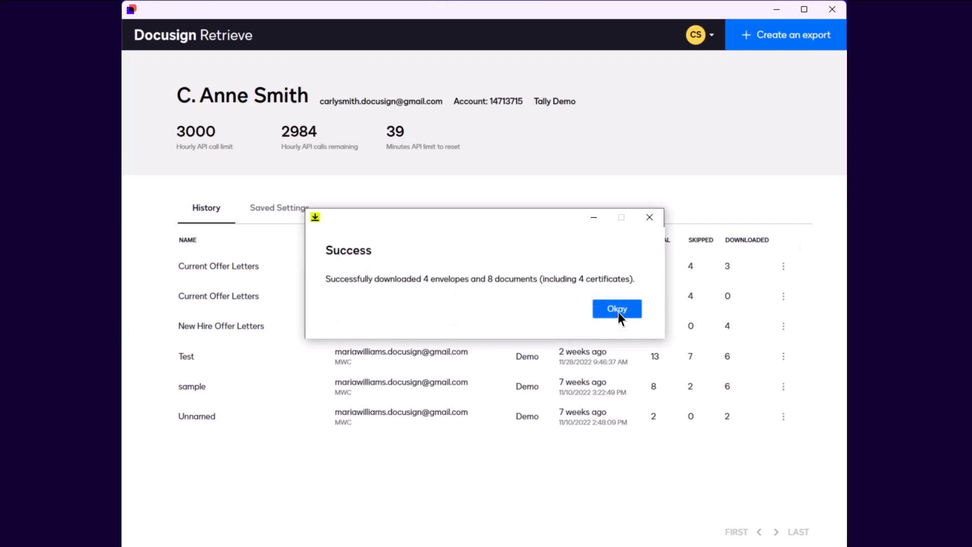
pyautogui.click(616, 309)
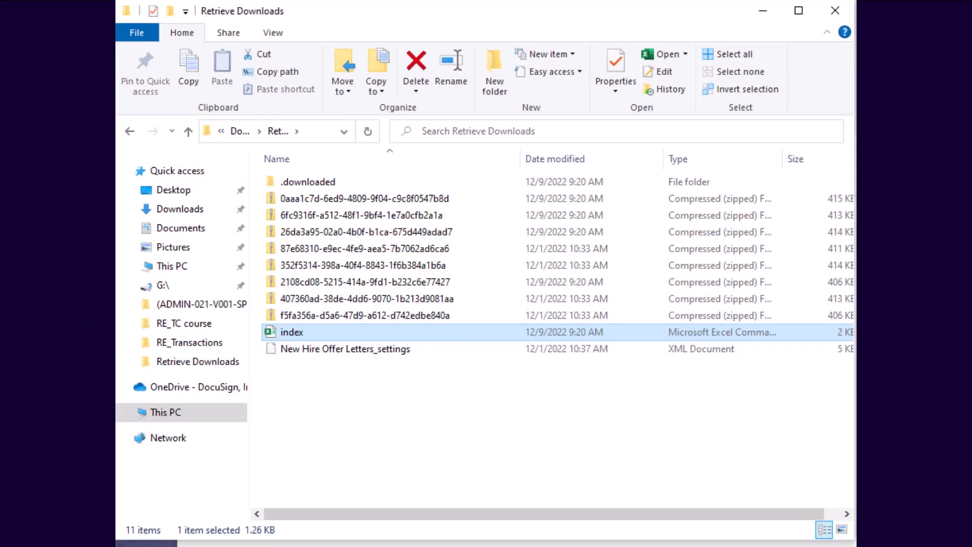
pyautogui.moveTo(397, 443)
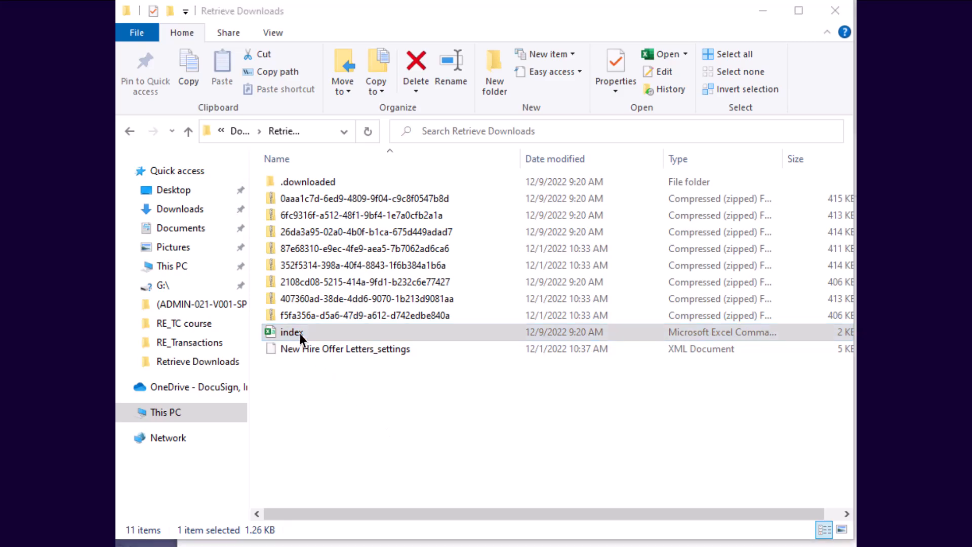
# - View the downloaded index file in the Retrieve Downloads folder
pyautogui.doubleClick(291, 332)
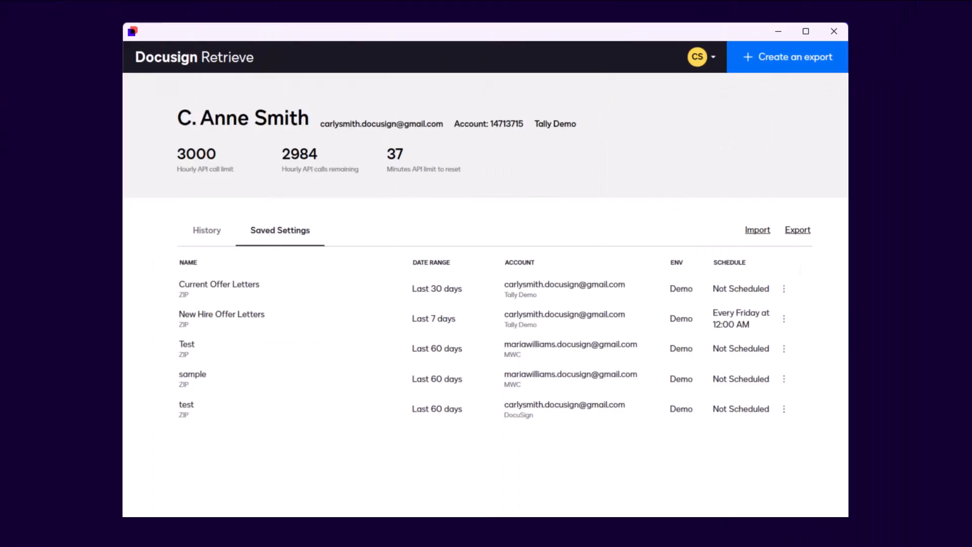
pyautogui.moveTo(761, 327)
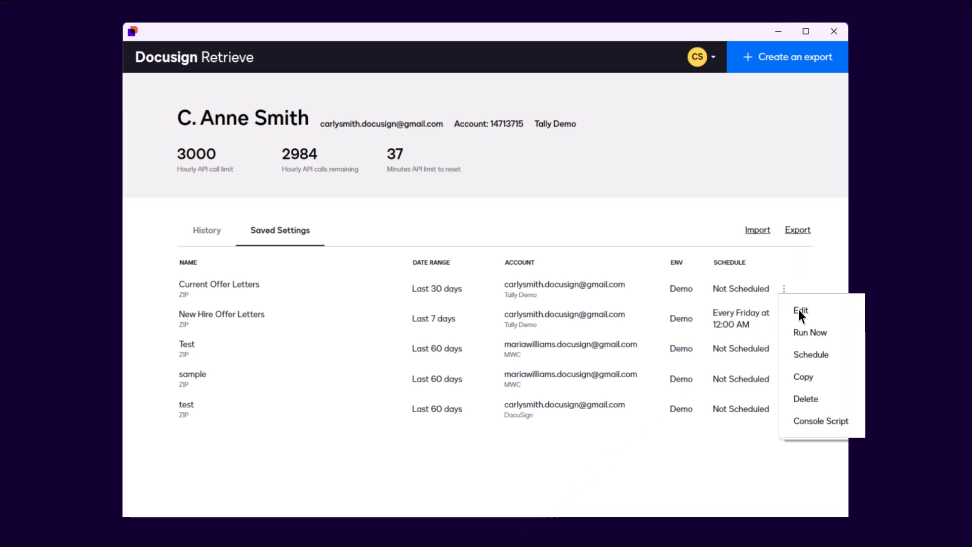
pyautogui.moveTo(811, 354)
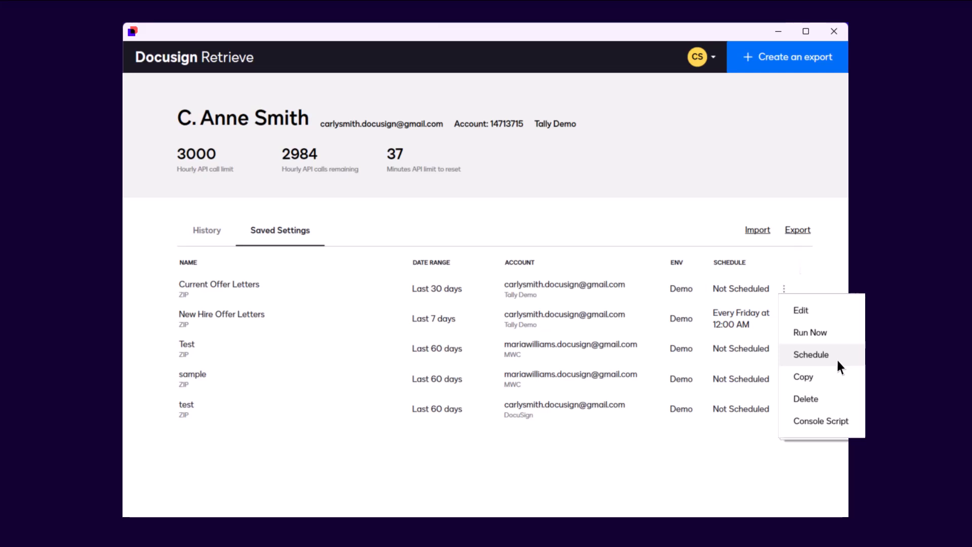
# - Schedule Current Offer Letters to repeat every 1 week on Friday at 12:00 AM
pyautogui.click(810, 354)
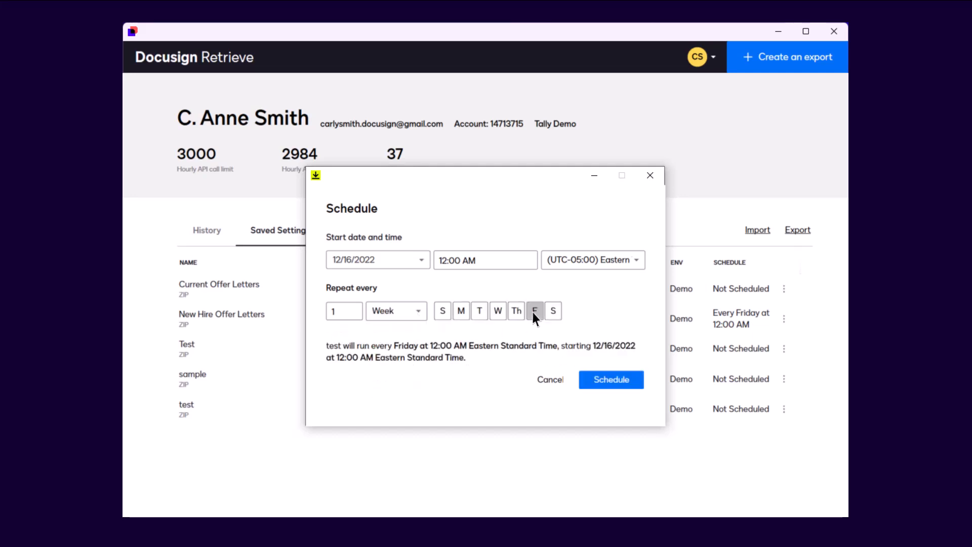
pyautogui.click(610, 379)
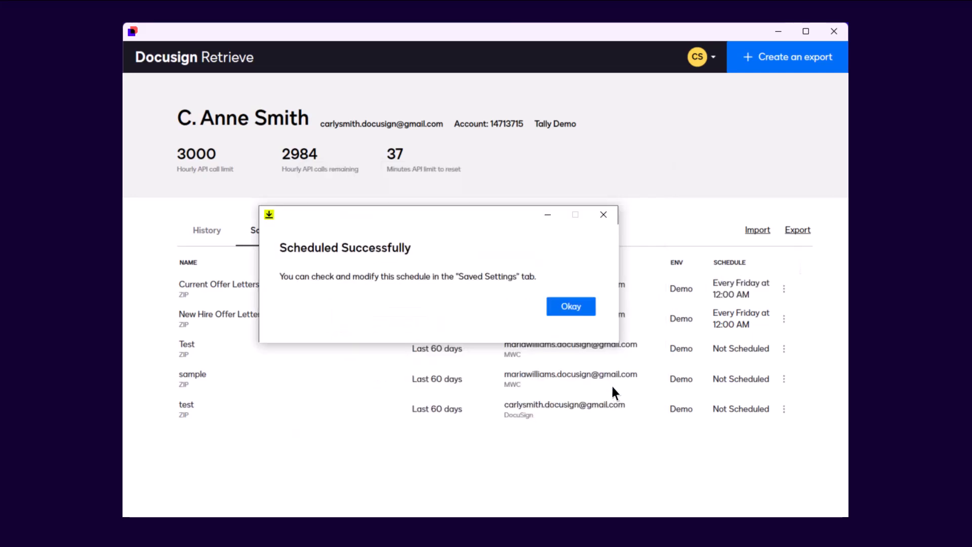
pyautogui.click(570, 305)
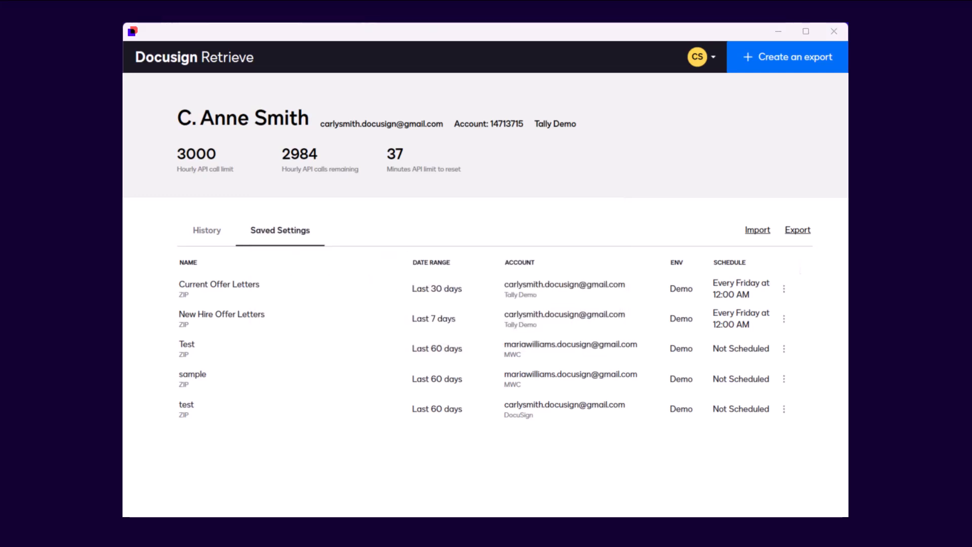